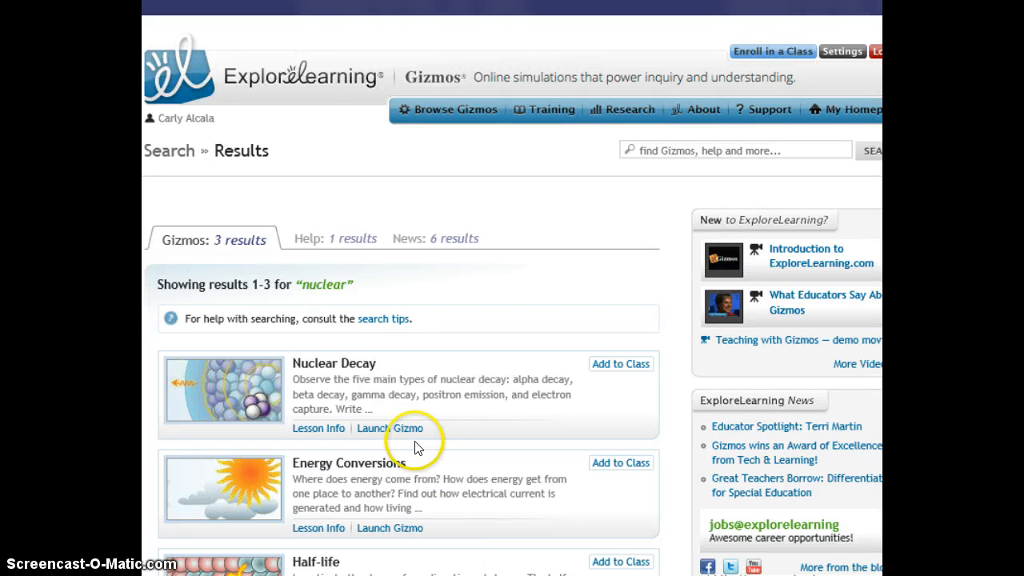
{"action": "mouse_move", "coordinate": [390, 428]}
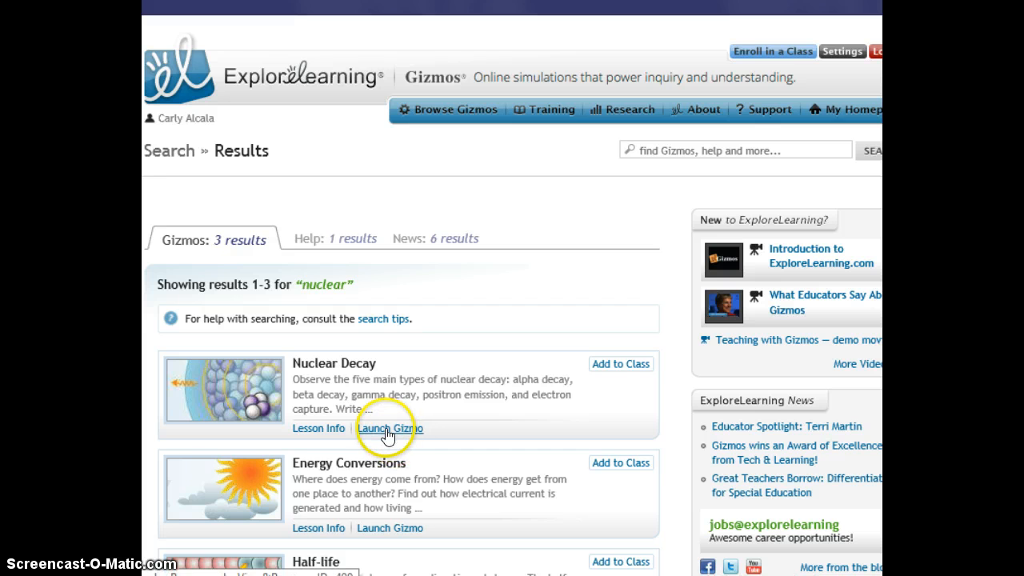
- Launch the Nuclear Decay Gizmo and bring the simulation with Alpha decay and Uranium into view
{"action": "left_click", "coordinate": [390, 428]}
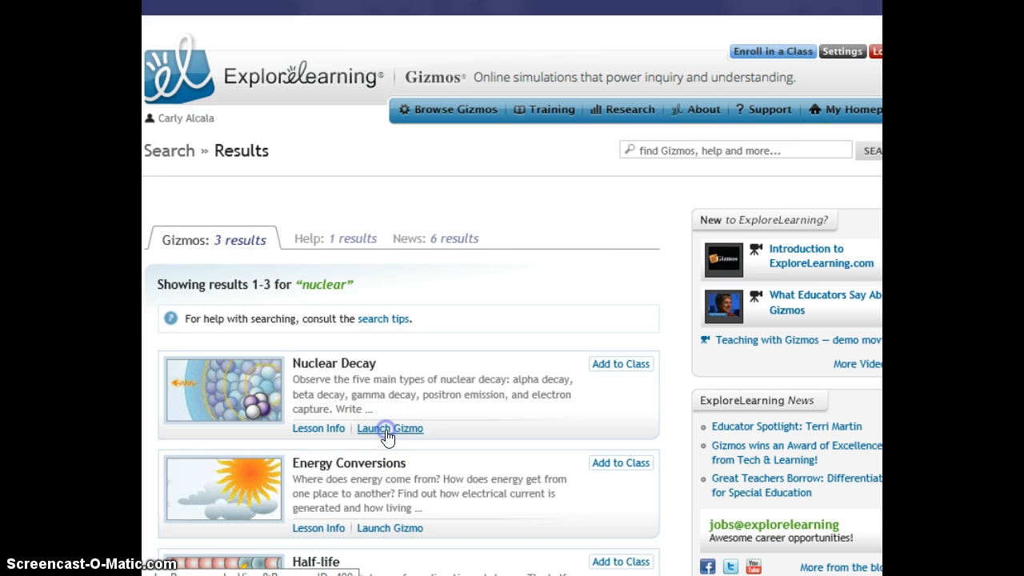
{"action": "left_click", "coordinate": [390, 428]}
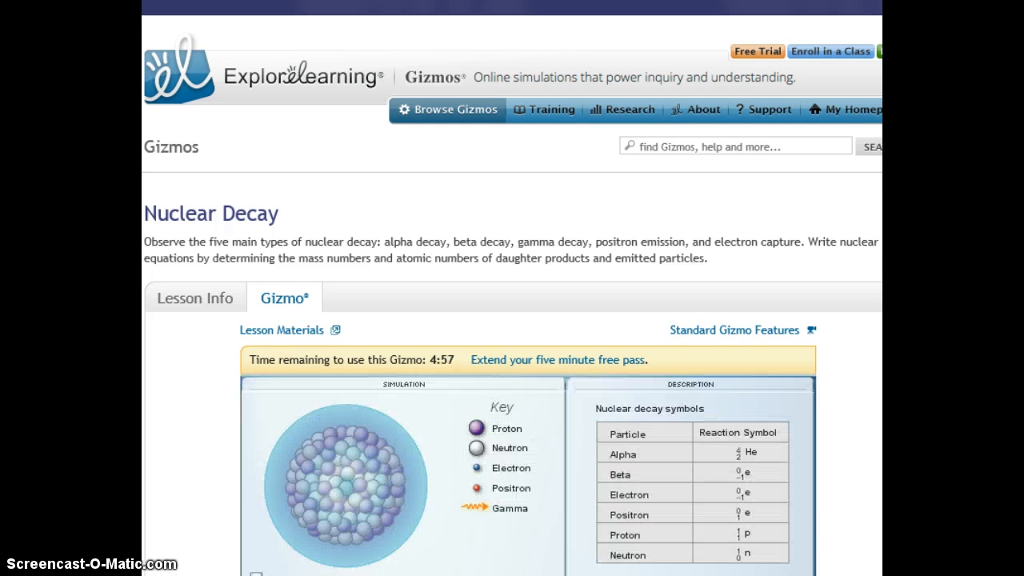
{"action": "scroll", "scroll_direction": "down", "scroll_amount": 3}
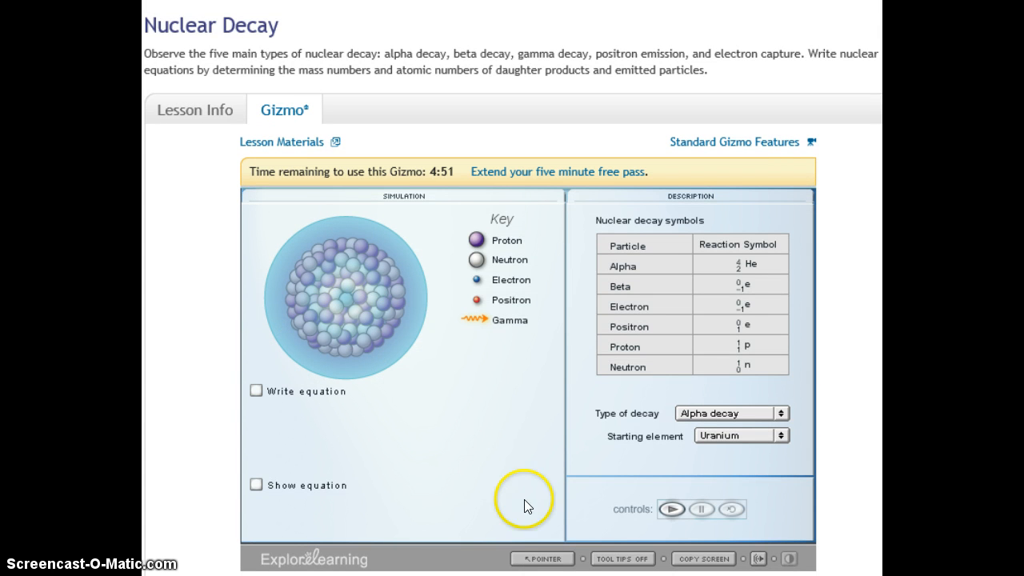
{"action": "mouse_move", "coordinate": [601, 545]}
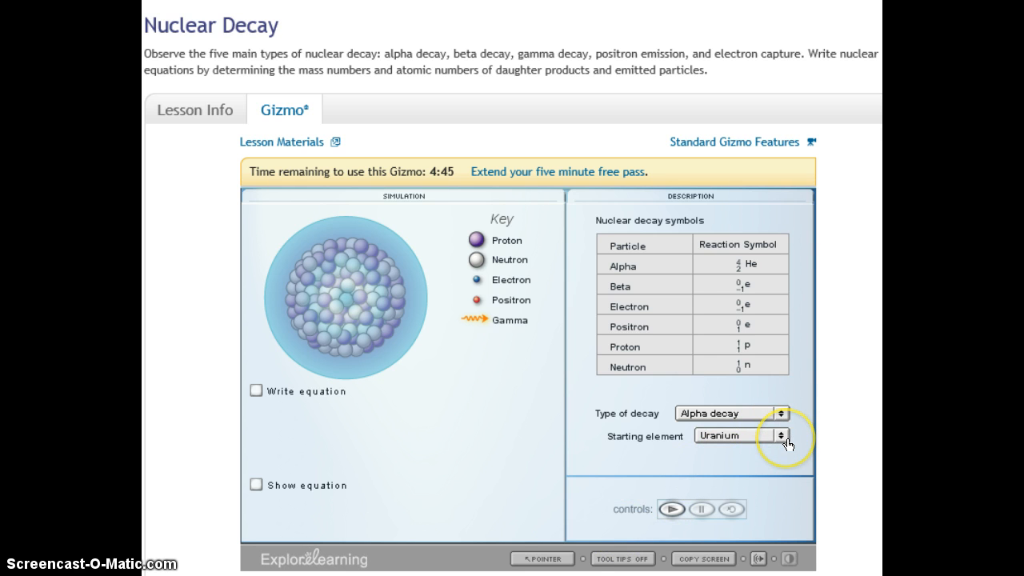
{"action": "mouse_move", "coordinate": [780, 435]}
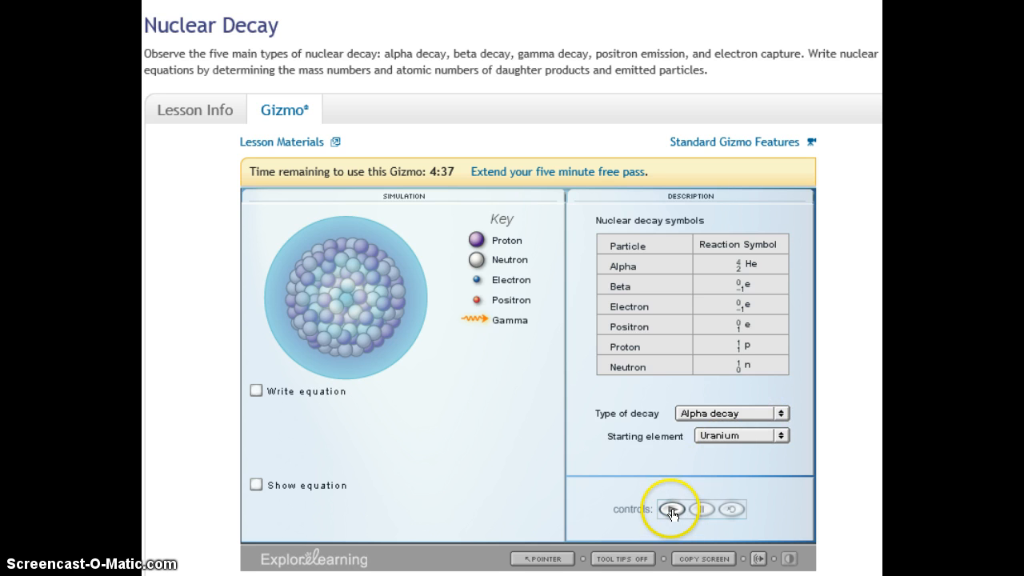
{"action": "left_click", "coordinate": [670, 508]}
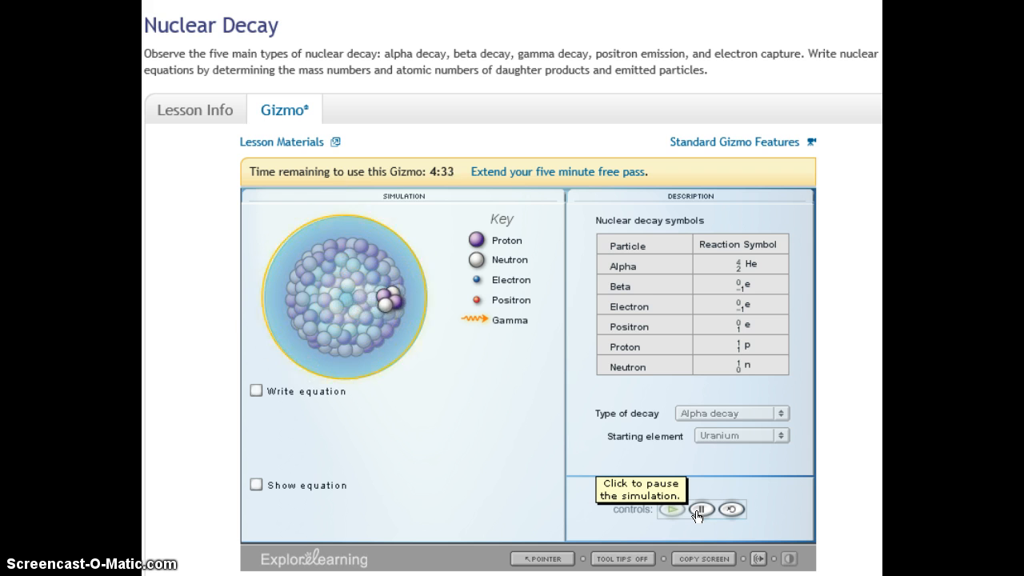
{"action": "left_click", "coordinate": [700, 508]}
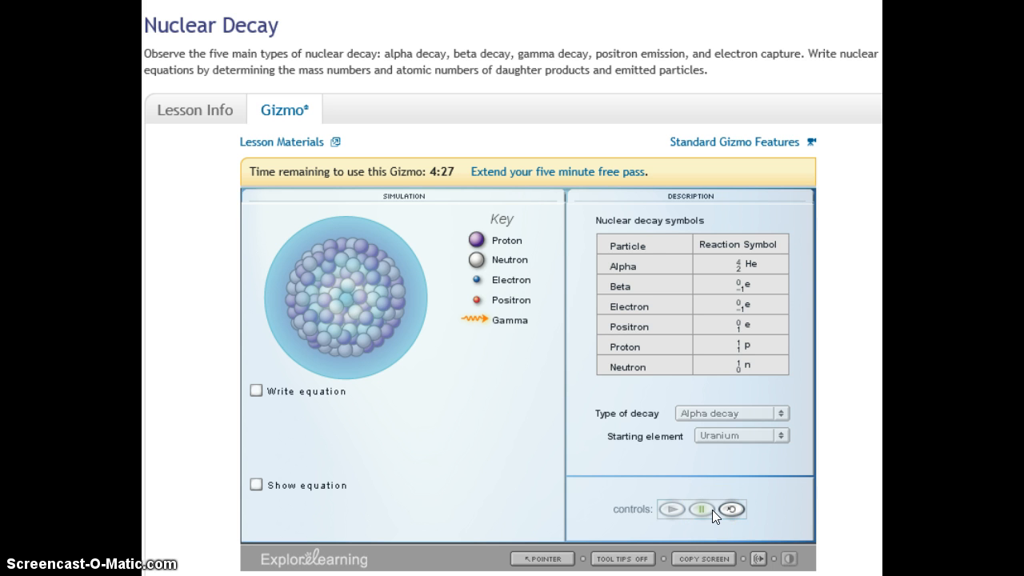
{"action": "left_click", "coordinate": [670, 509]}
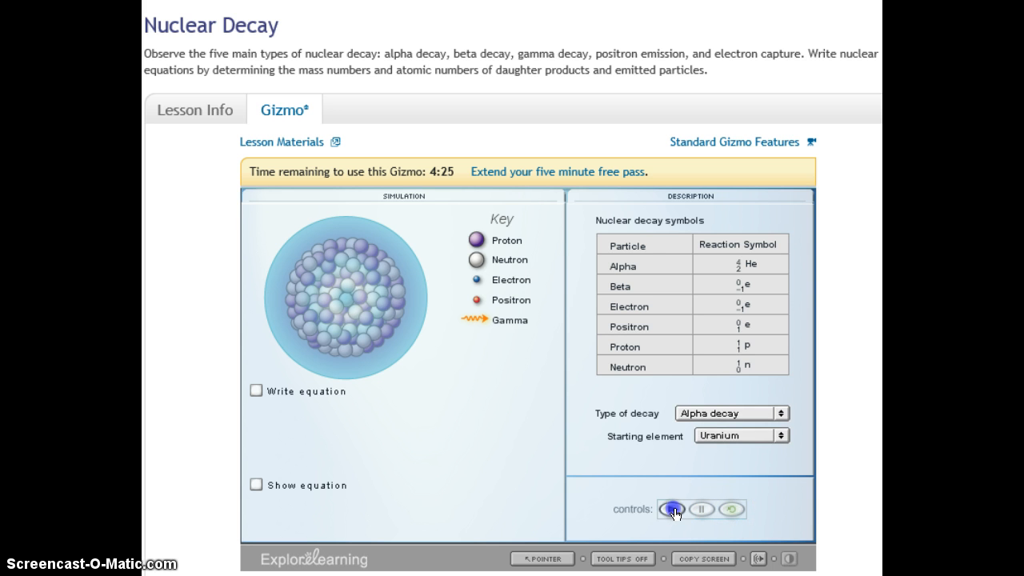
- Play the simulation so the uranium nucleus ejects an alpha particle
{"action": "left_click", "coordinate": [672, 508]}
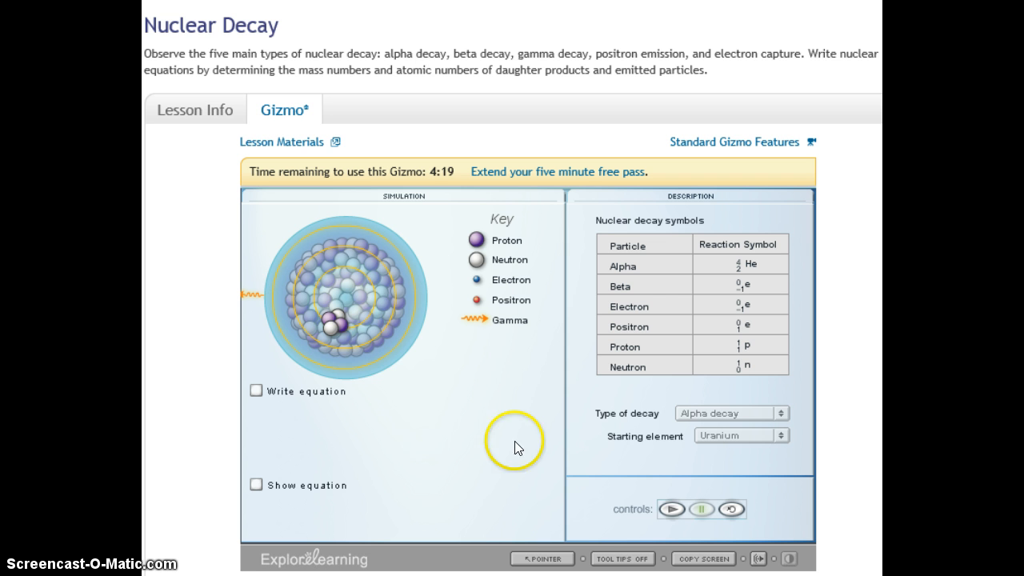
{"action": "mouse_move", "coordinate": [335, 339]}
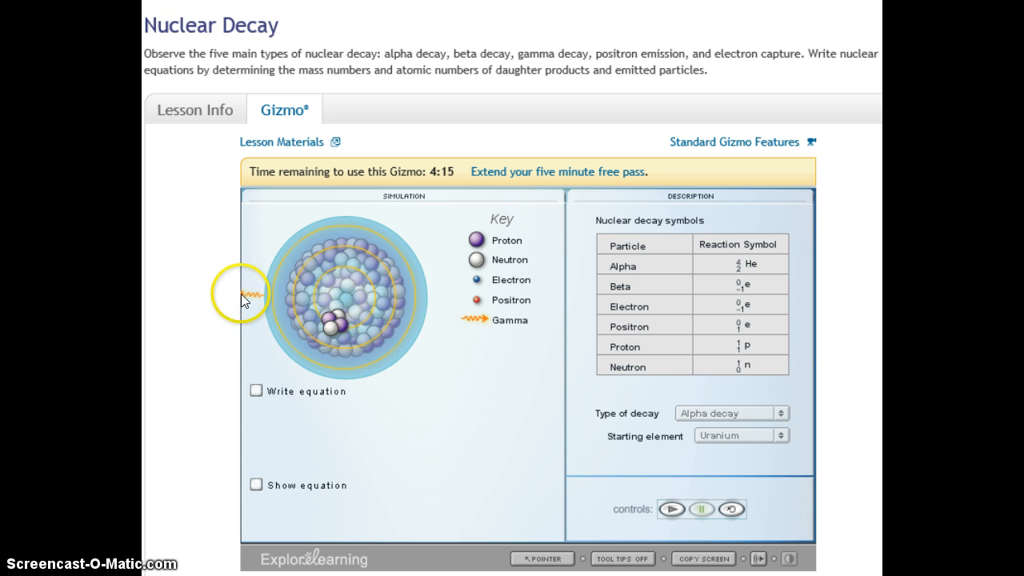
{"action": "mouse_move", "coordinate": [366, 368]}
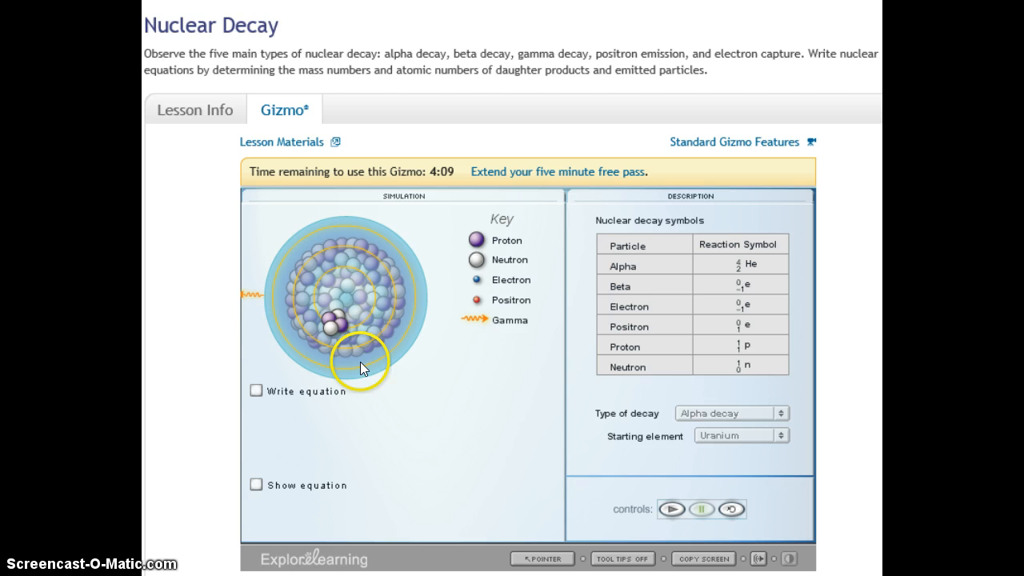
{"action": "mouse_move", "coordinate": [483, 242]}
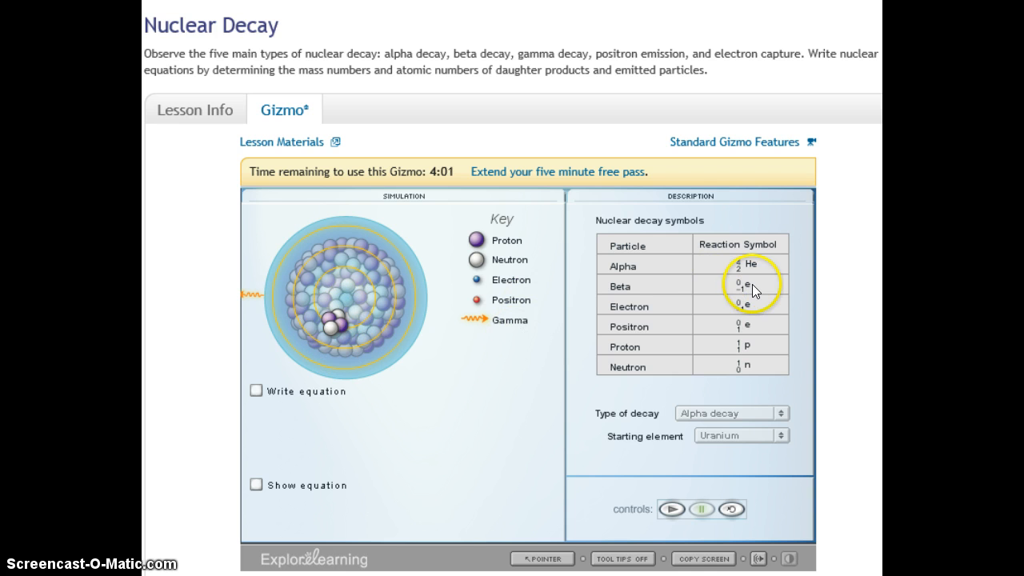
{"action": "mouse_move", "coordinate": [758, 270]}
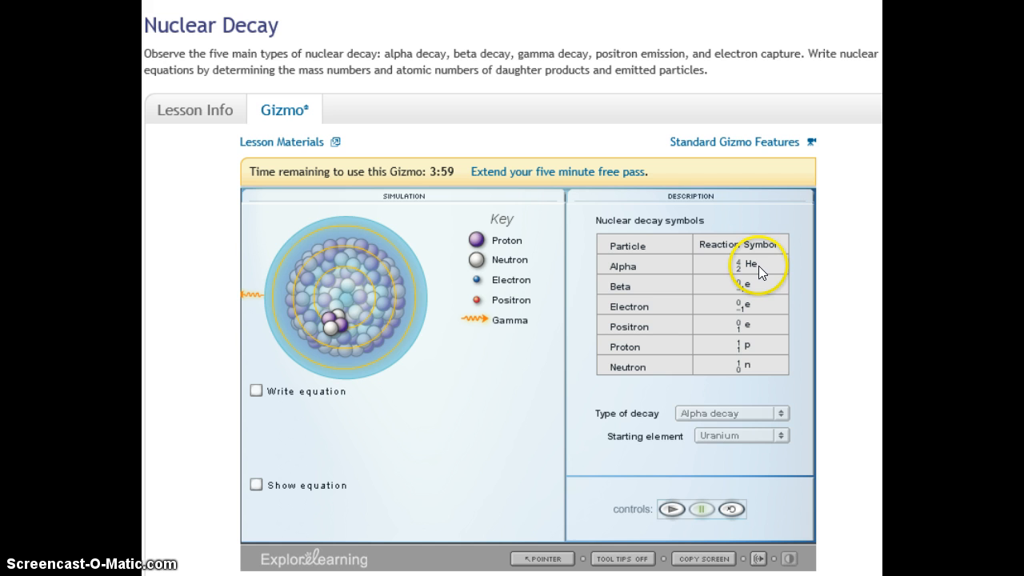
{"action": "mouse_move", "coordinate": [467, 454]}
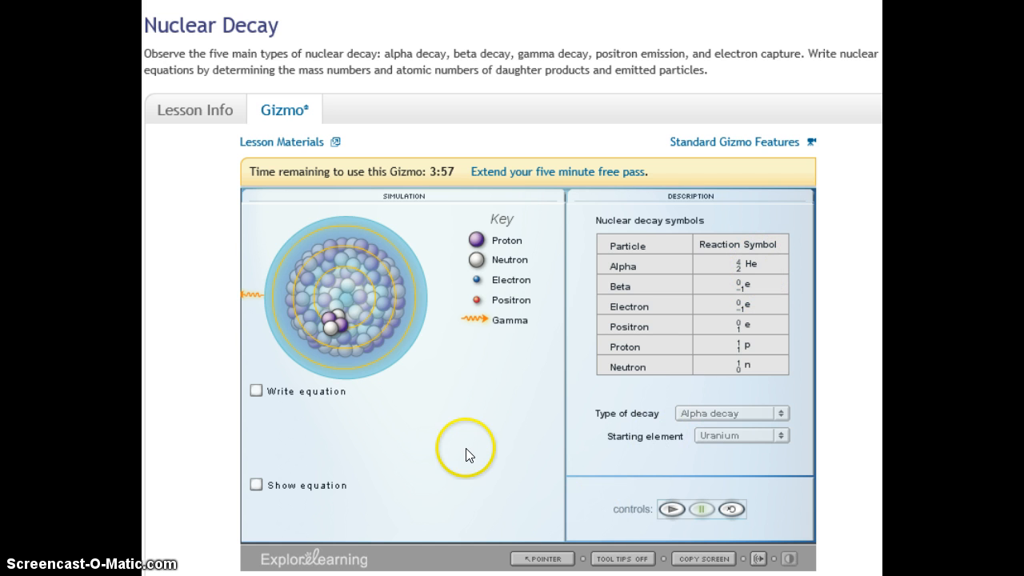
{"action": "mouse_move", "coordinate": [488, 535]}
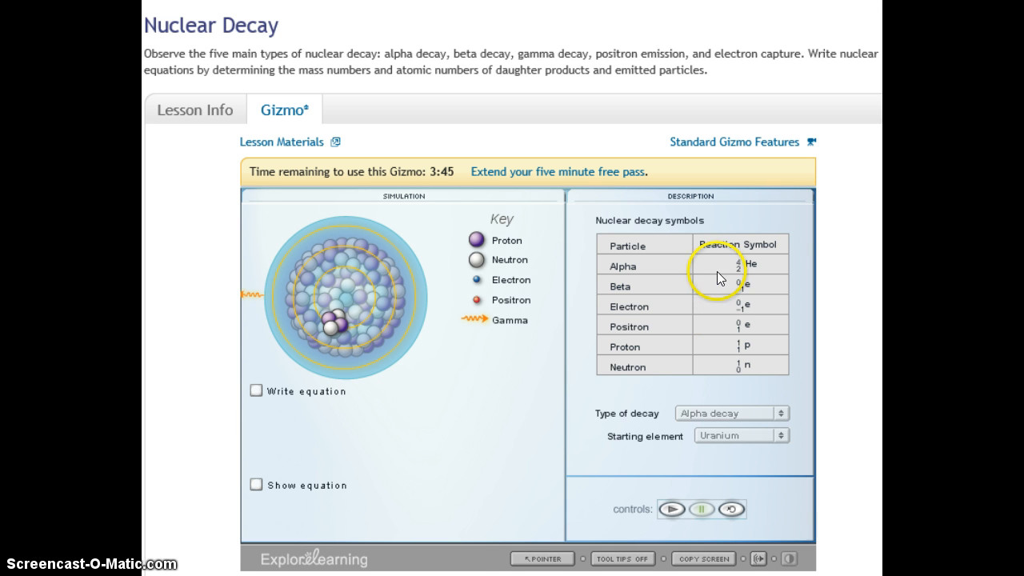
{"action": "mouse_move", "coordinate": [515, 557]}
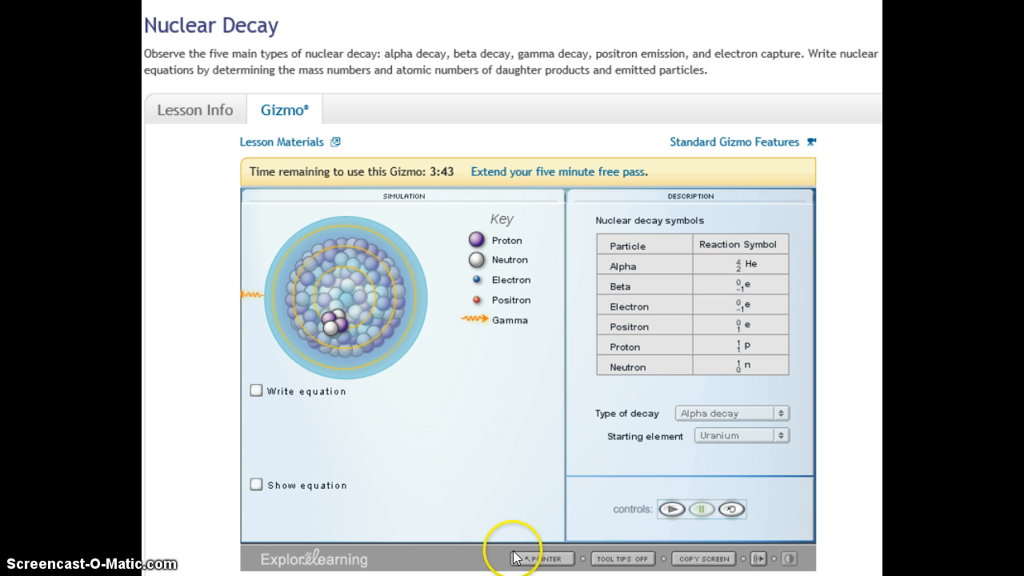